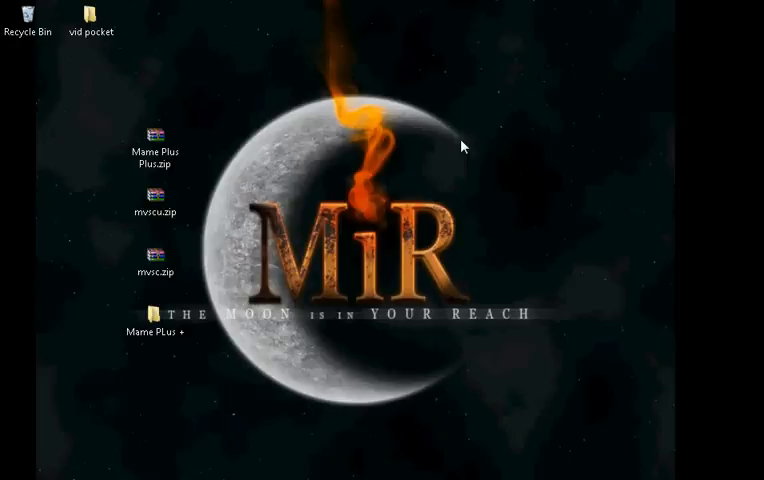
pyautogui.moveTo(316, 132)
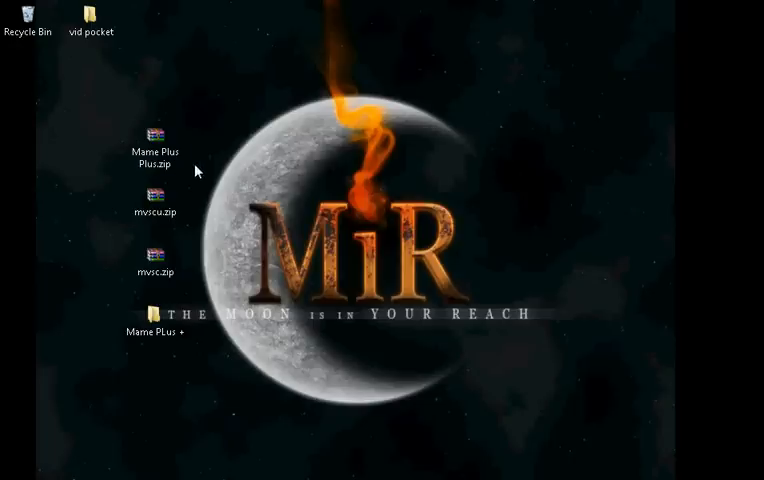
# Step: Open the Mame Plus Plus.zip archive in WinRAR and dismiss the purchase reminder
pyautogui.click(152, 144)
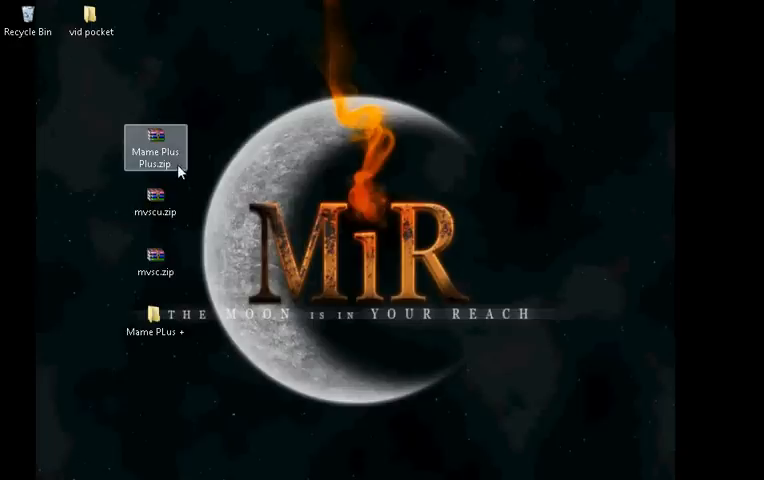
pyautogui.click(156, 150)
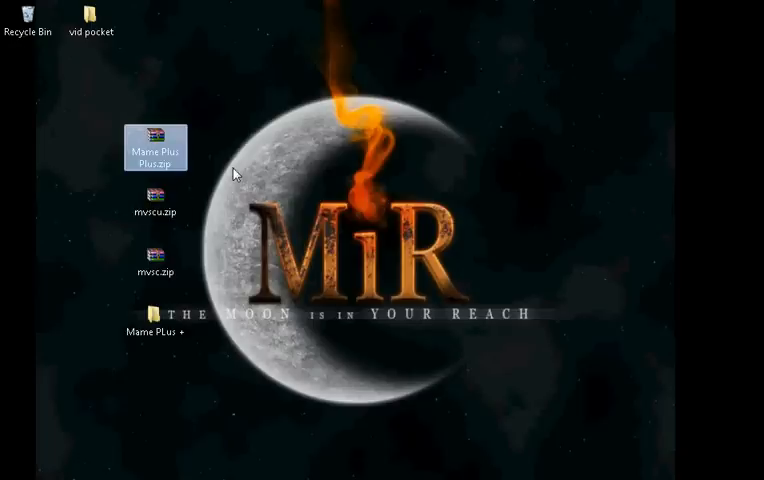
pyautogui.click(156, 330)
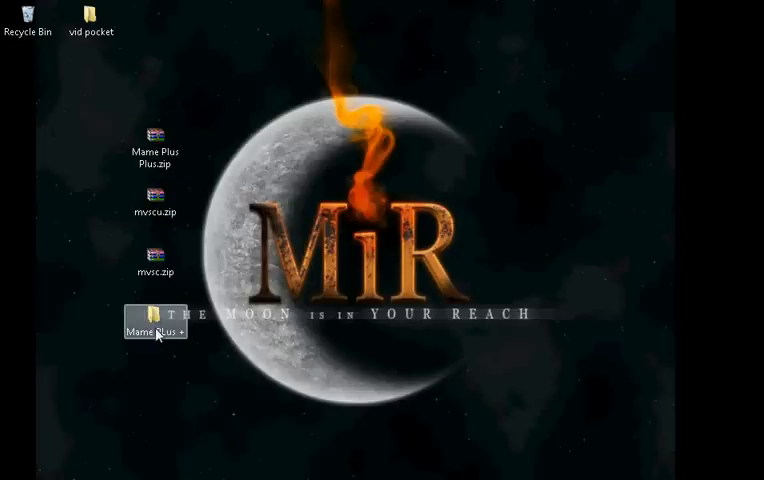
pyautogui.doubleClick(156, 146)
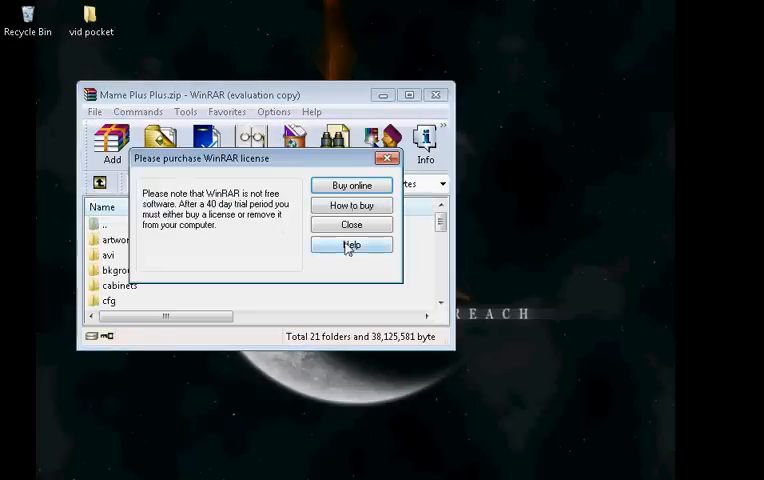
pyautogui.click(352, 224)
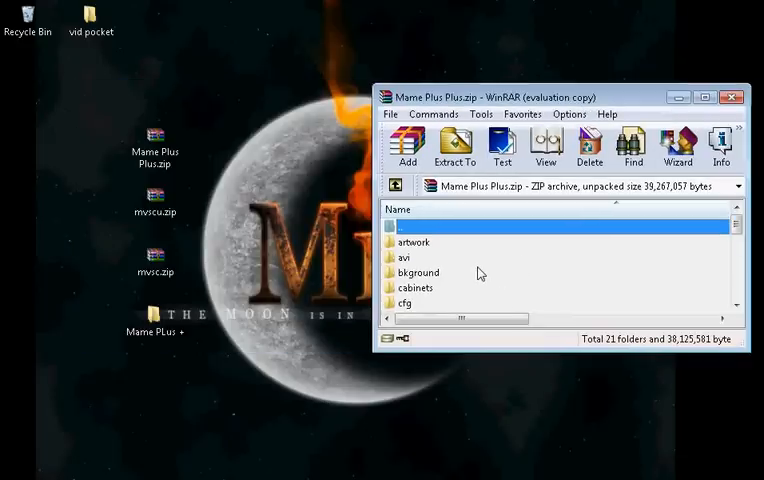
# Step: Extract all 21 folders of the archive into the Mame Plus folder and close WinRAR
pyautogui.press('ctrl+a')
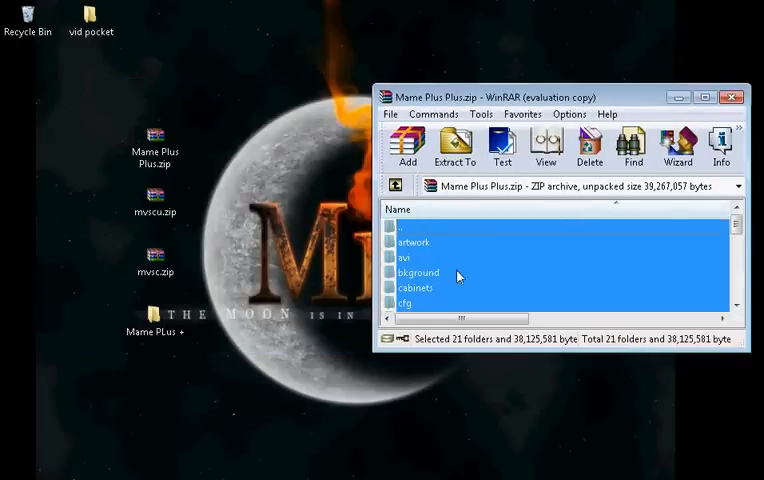
pyautogui.click(156, 320)
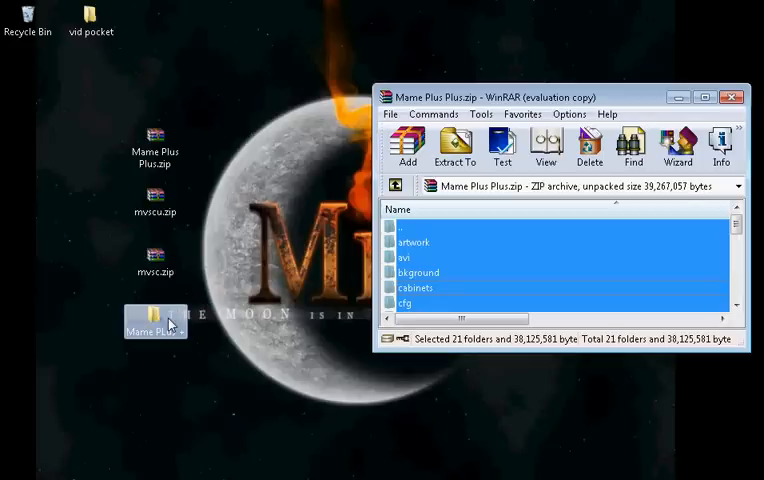
pyautogui.click(456, 144)
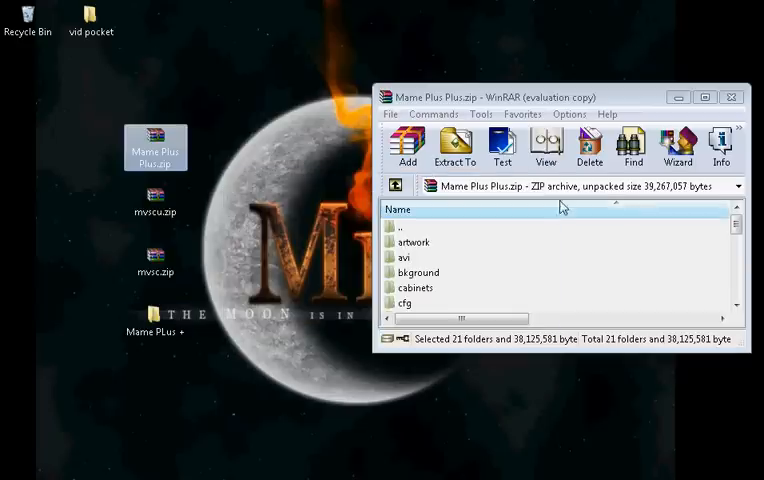
pyautogui.click(732, 96)
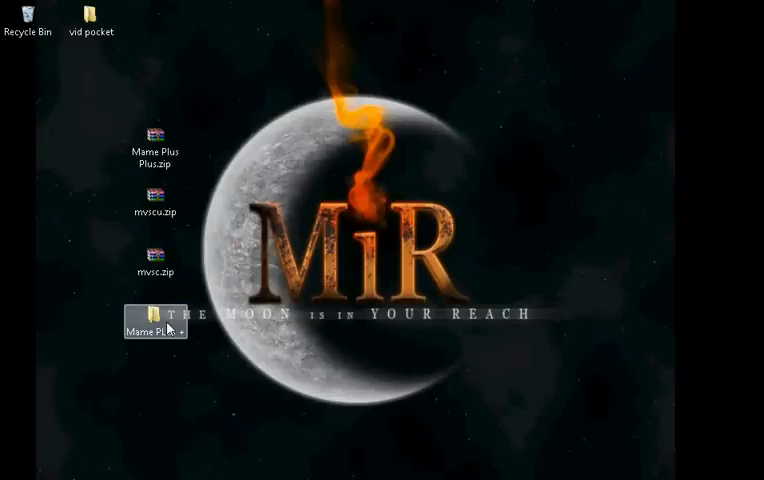
# Step: Browse the Mame Plus folder's 23 extracted items, including the roms folder and mameppgui.exe
pyautogui.doubleClick(156, 324)
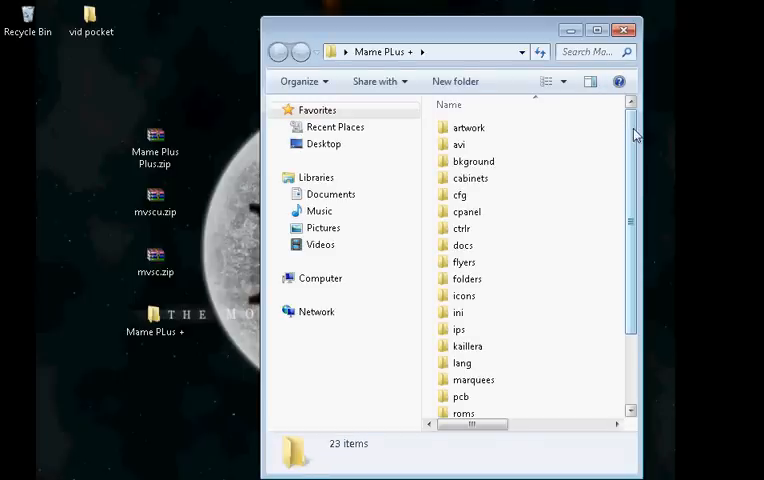
pyautogui.scroll(-3)
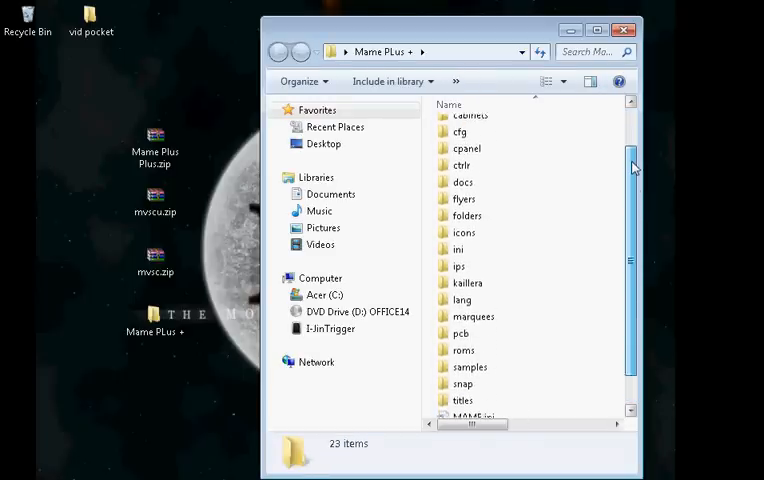
pyautogui.scroll(3)
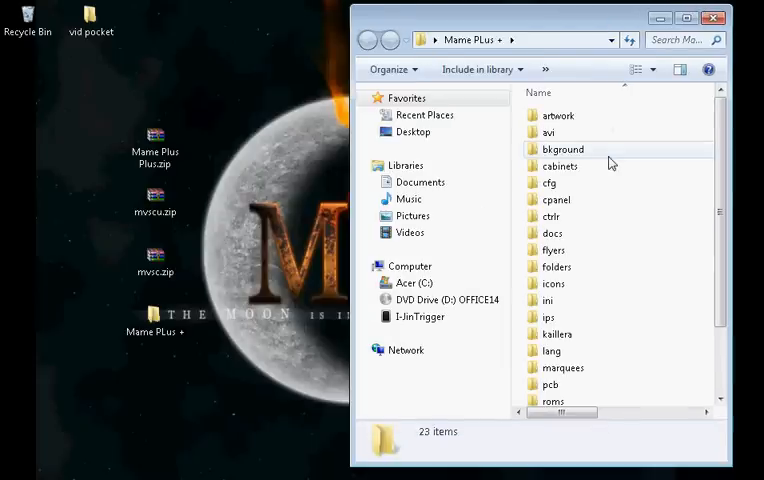
pyautogui.moveTo(558, 316)
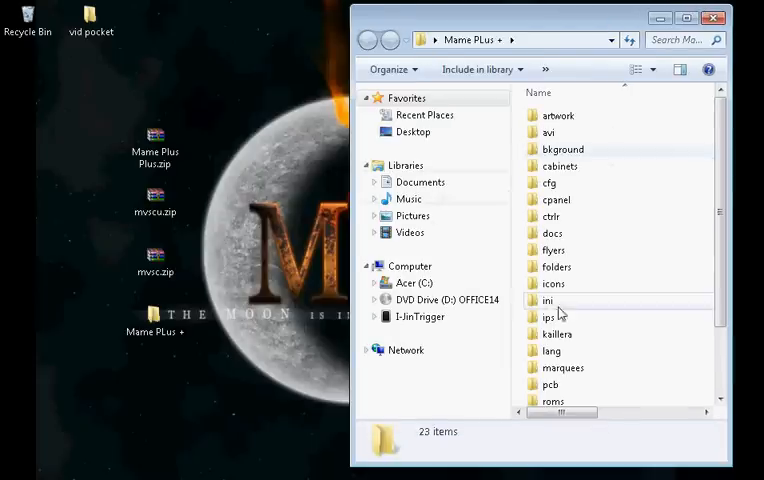
pyautogui.scroll(-3)
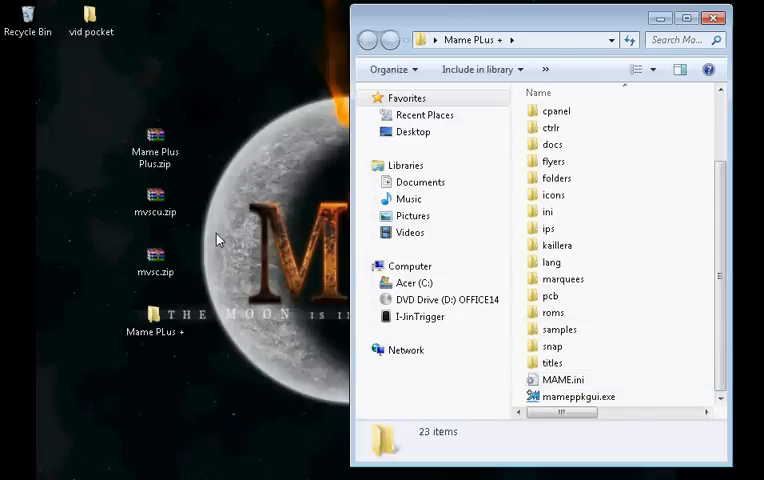
pyautogui.moveTo(98, 216)
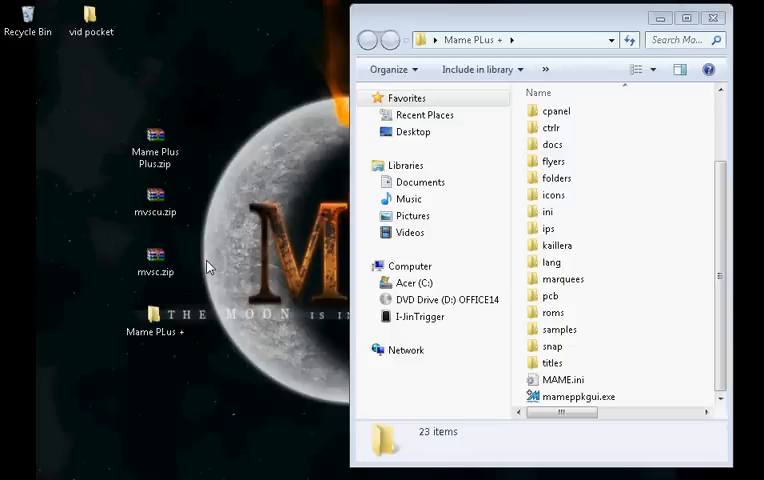
# Step: Drag mvscu.zip from the desktop into the roms folder, leaving mvsc.zip behind
pyautogui.click(156, 200)
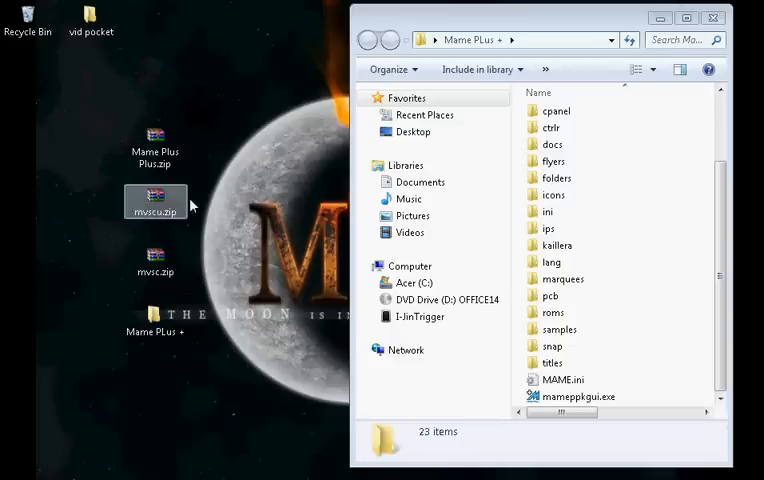
pyautogui.moveTo(156, 200); pyautogui.dragTo(218, 200)
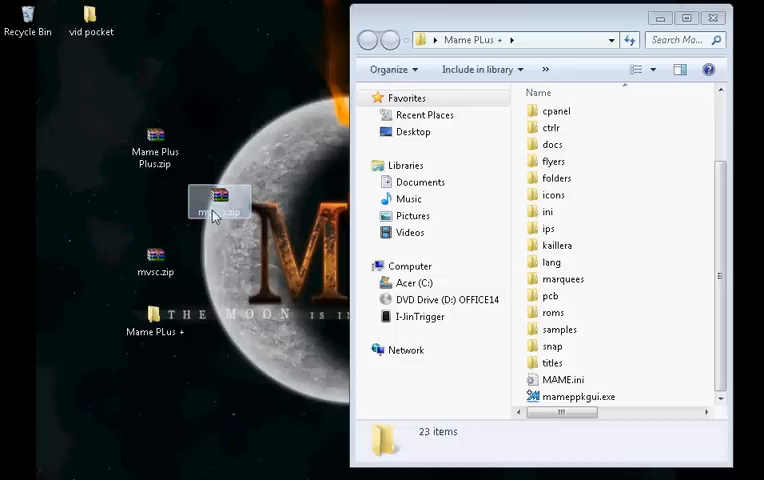
pyautogui.moveTo(218, 200); pyautogui.dragTo(156, 204)
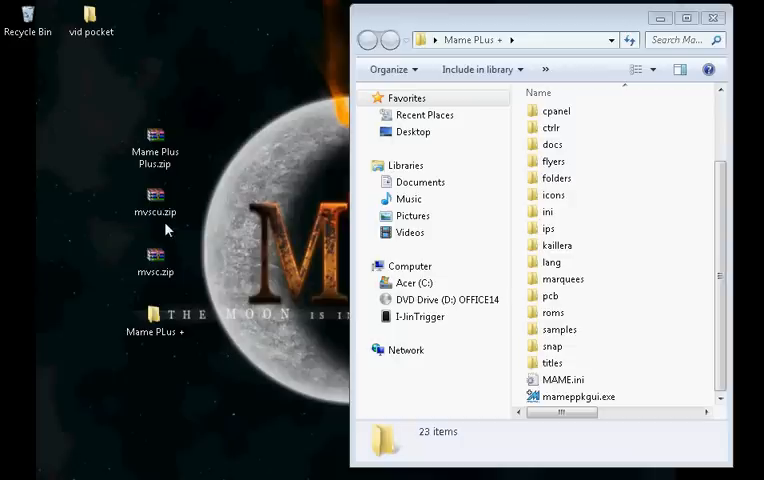
pyautogui.click(156, 204)
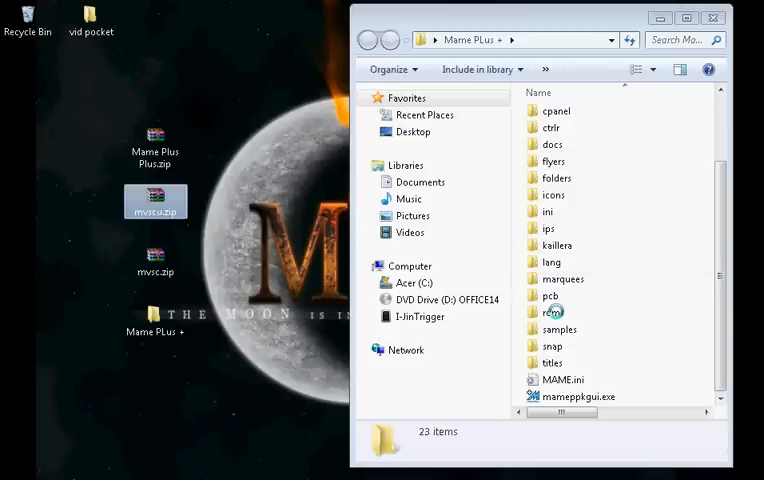
pyautogui.click(552, 312)
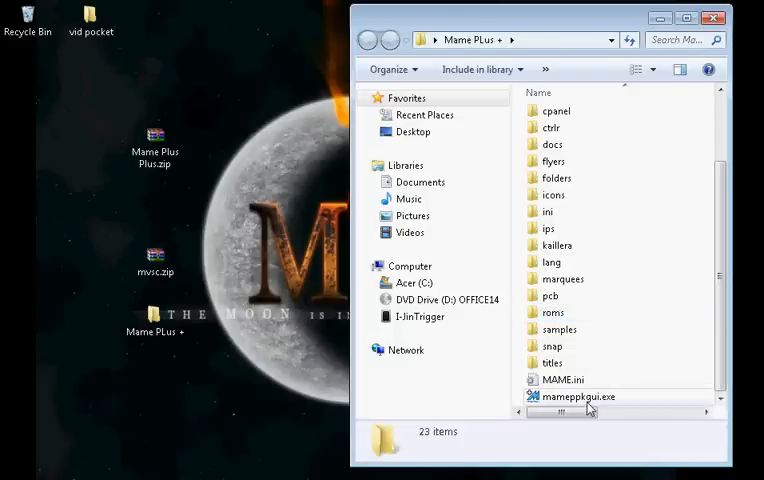
# Step: Launch mameppgui.exe, bringing up the MAME32 Plus! 0.119 window
pyautogui.click(580, 396)
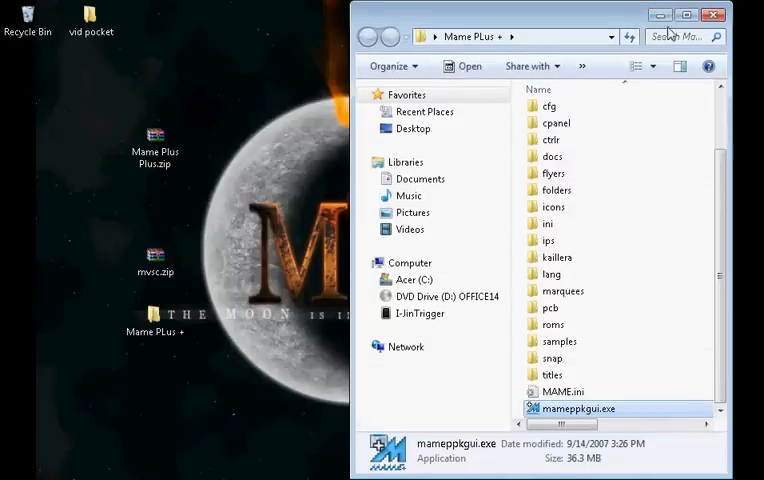
pyautogui.click(712, 12)
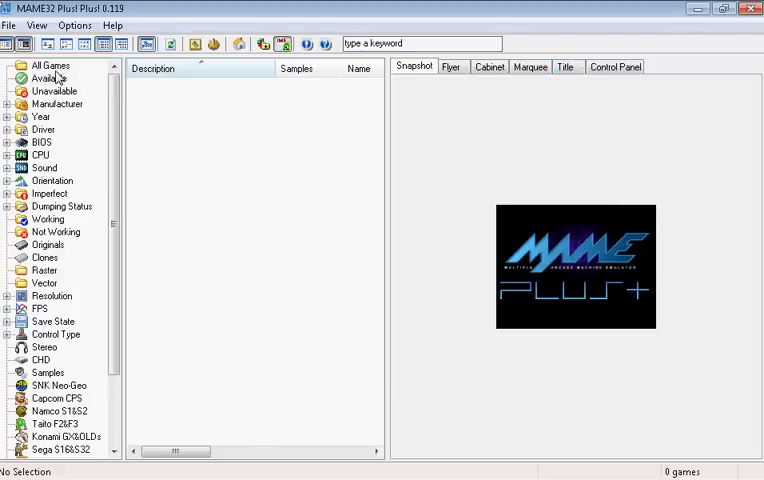
# Step: Show All Games, listing 6992 titles, and scroll down to those starting with R
pyautogui.click(50, 64)
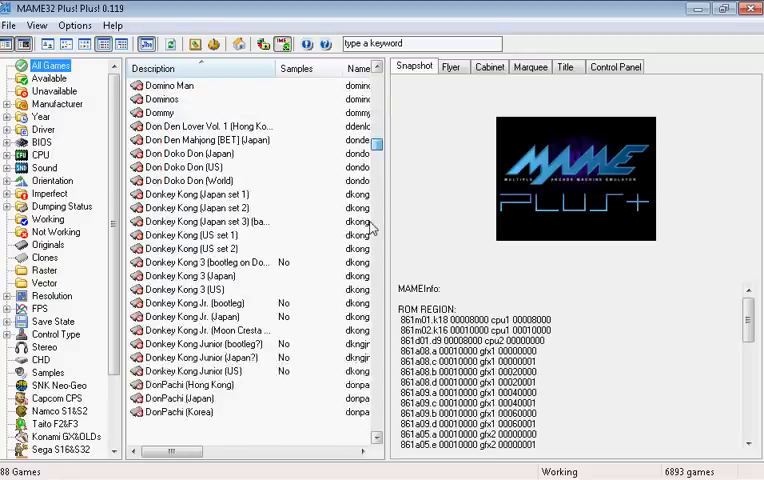
pyautogui.scroll(-3)
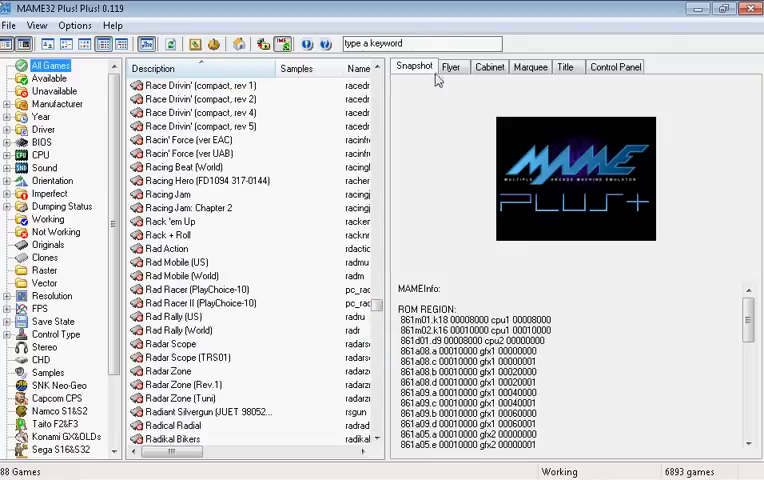
# Step: Filter the list with 'marvel v' to the 18 Marvel Vs. Capcom sets, sorted by ROM name
pyautogui.write('marvel v')
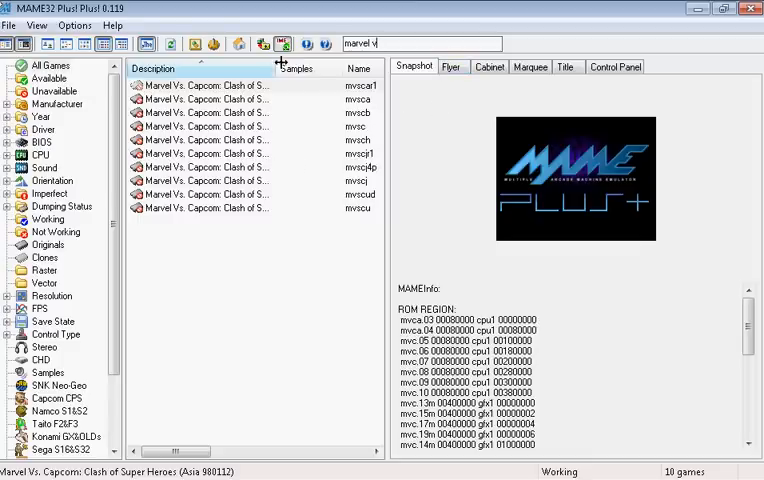
pyautogui.click(200, 84)
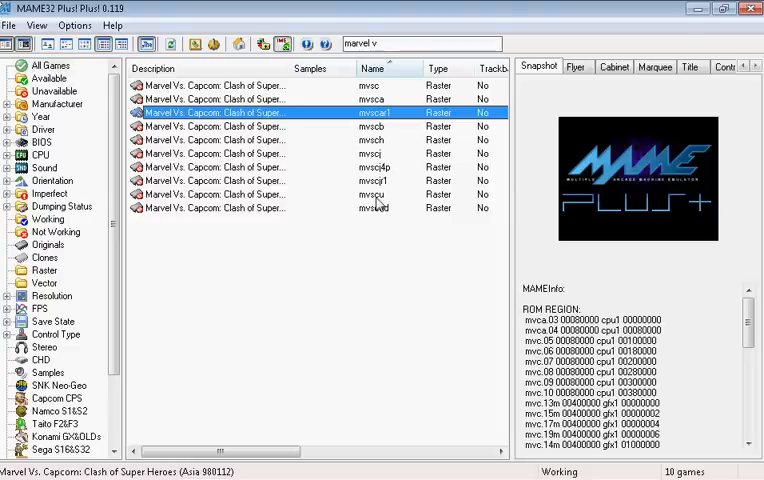
pyautogui.moveTo(378, 204)
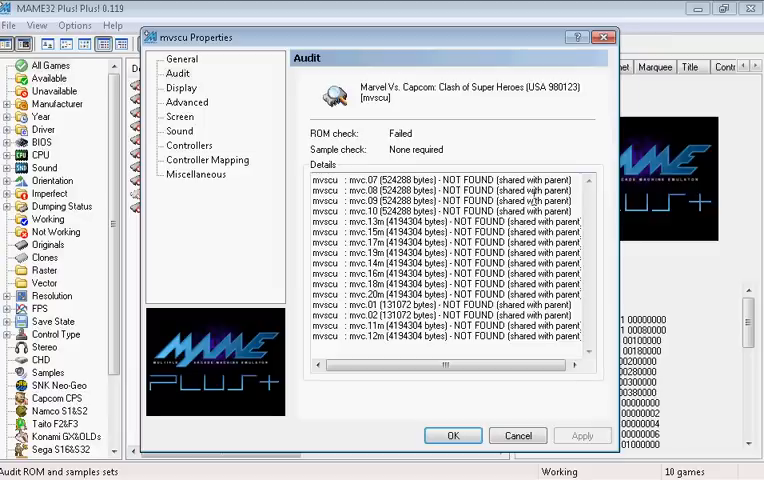
pyautogui.moveTo(428, 132)
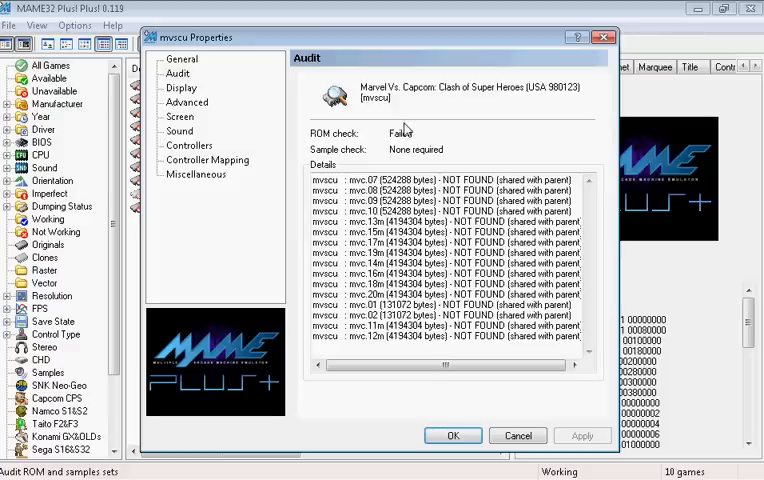
pyautogui.moveTo(372, 144)
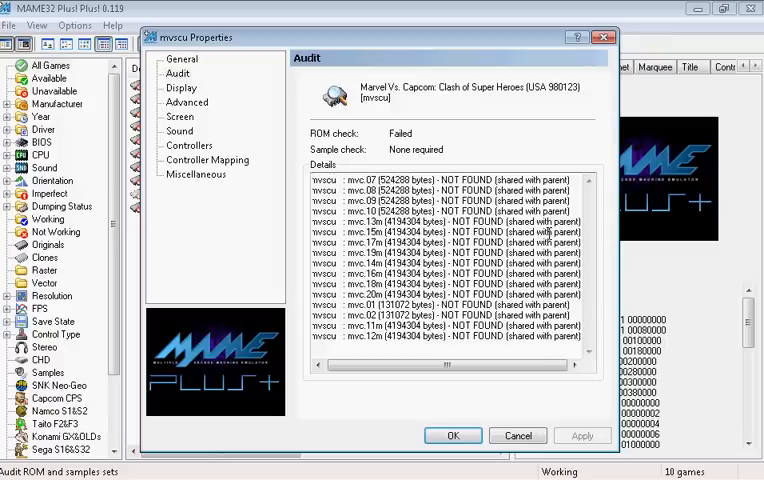
pyautogui.moveTo(538, 116)
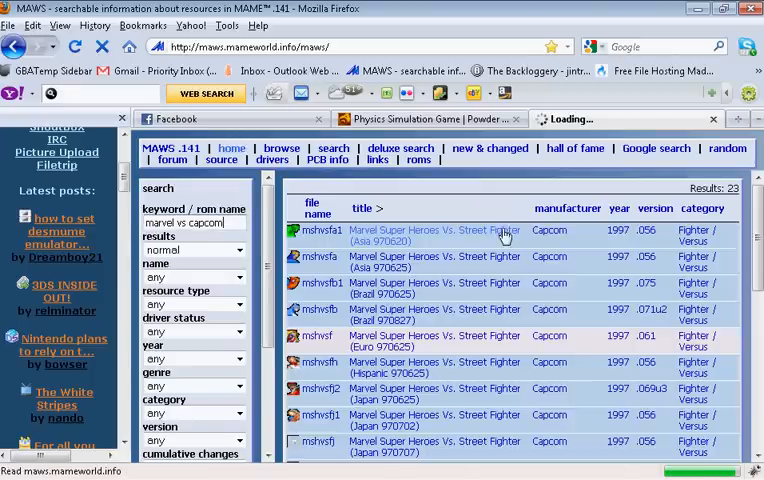
# Step: Search MAWS for 'marvel vs capcom' and scroll to the Clash of Super Heroes romsets
pyautogui.click(448, 230)
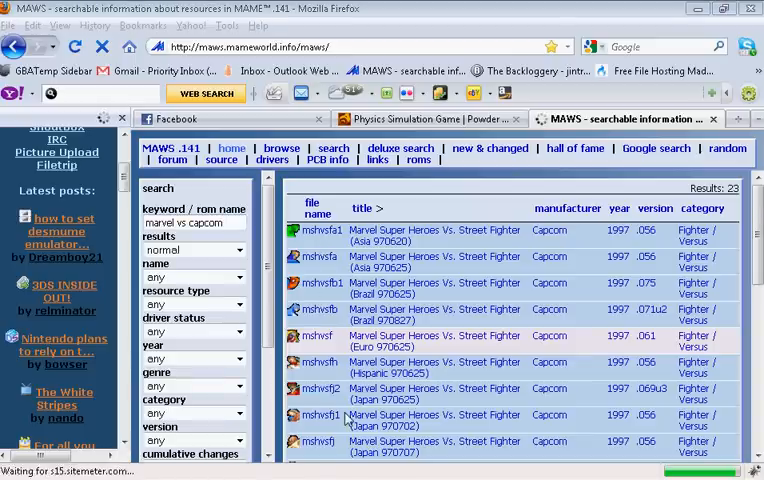
pyautogui.scroll(-3)
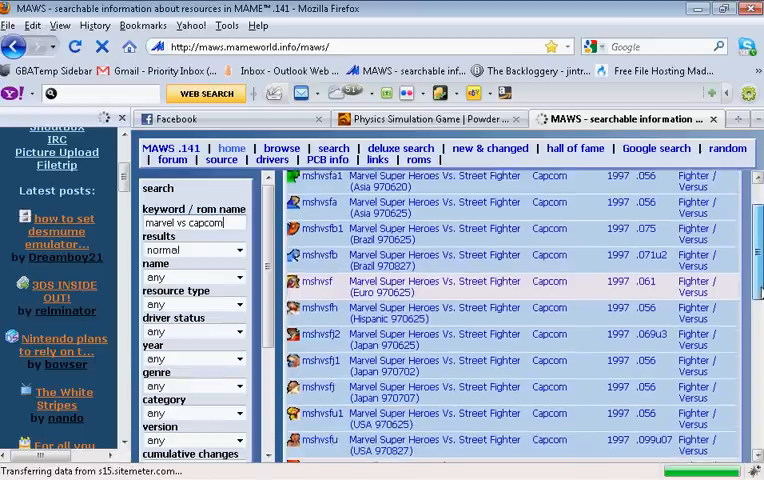
pyautogui.scroll(-3)
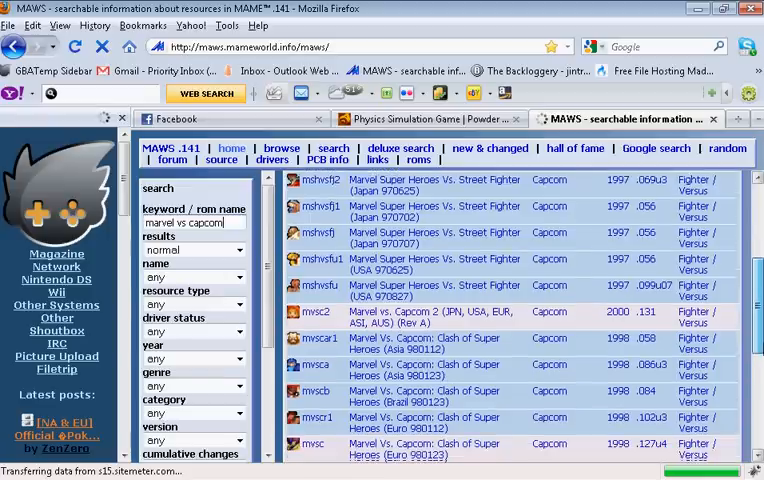
pyautogui.scroll(-3)
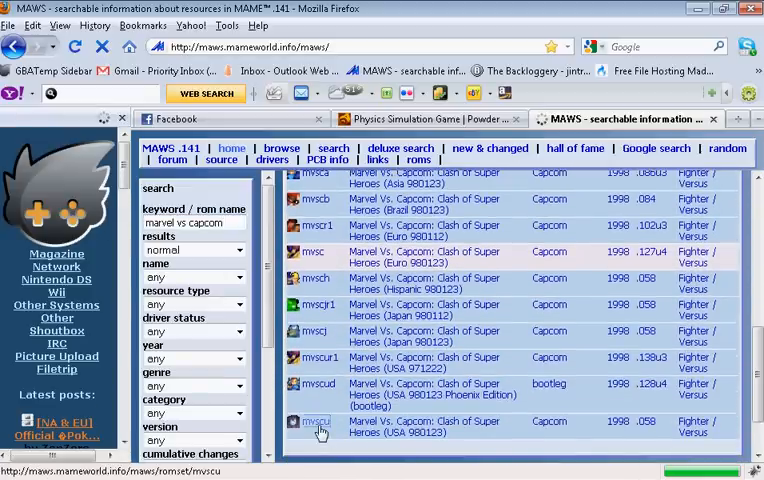
# Step: Open the mvscu USA 980123 details, find its parent field and follow it to the mvsc Euro 980123 page
pyautogui.click(316, 426)
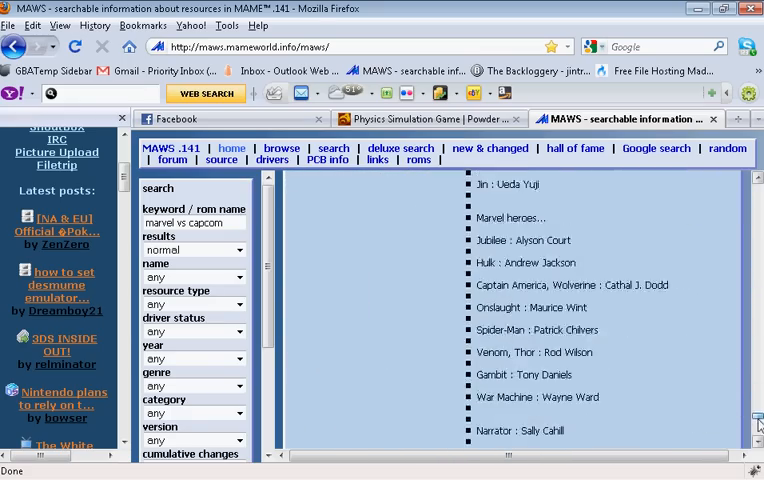
pyautogui.scroll(-3)
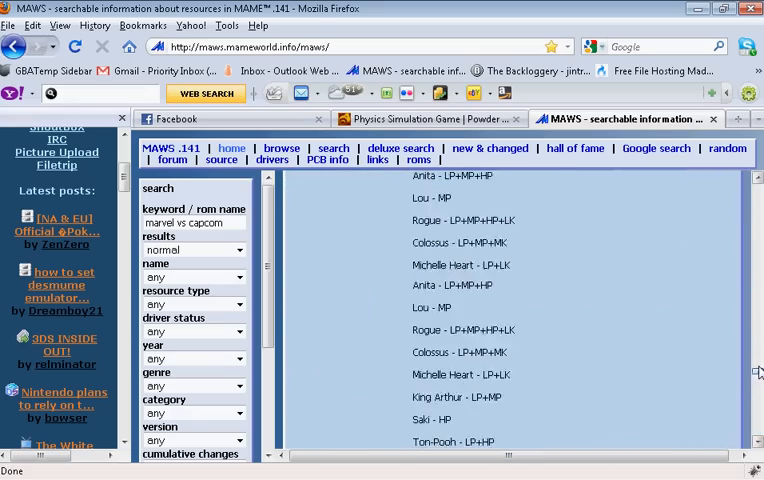
pyautogui.scroll(-3)
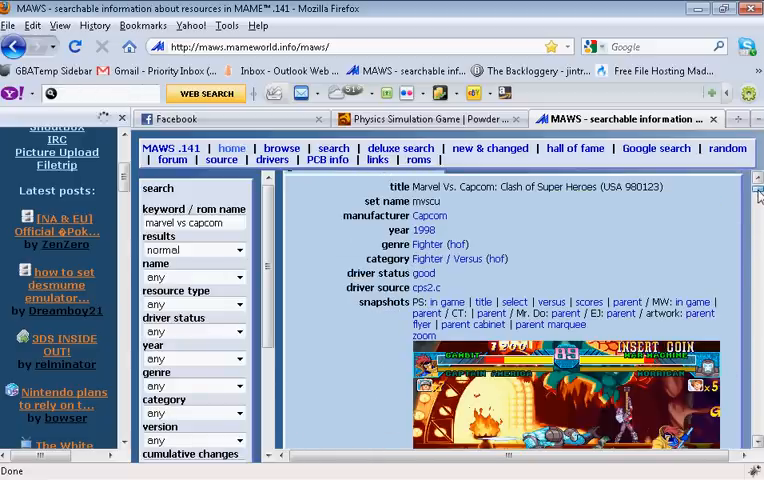
pyautogui.scroll(-3)
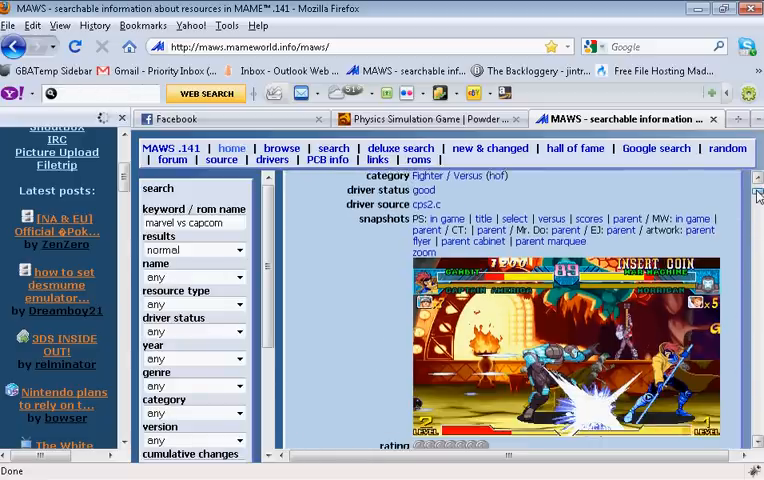
pyautogui.scroll(-3)
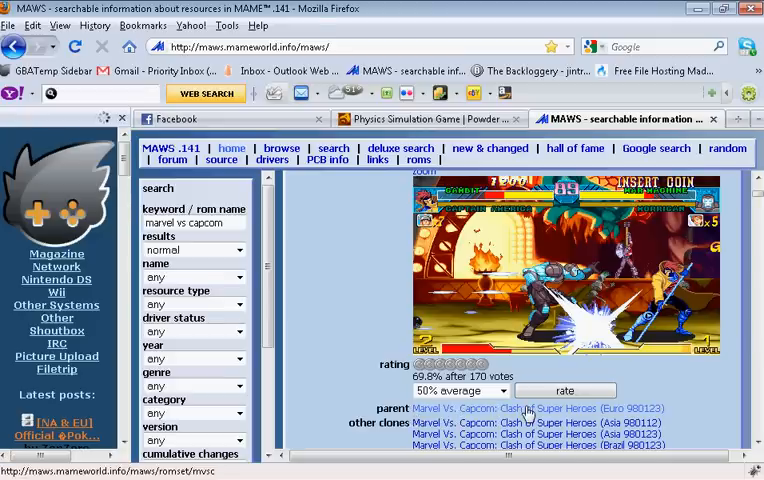
pyautogui.click(528, 408)
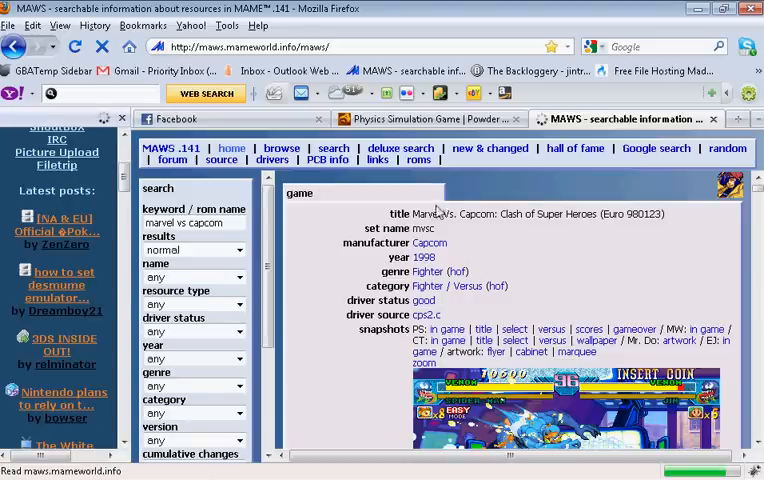
pyautogui.moveTo(556, 212)
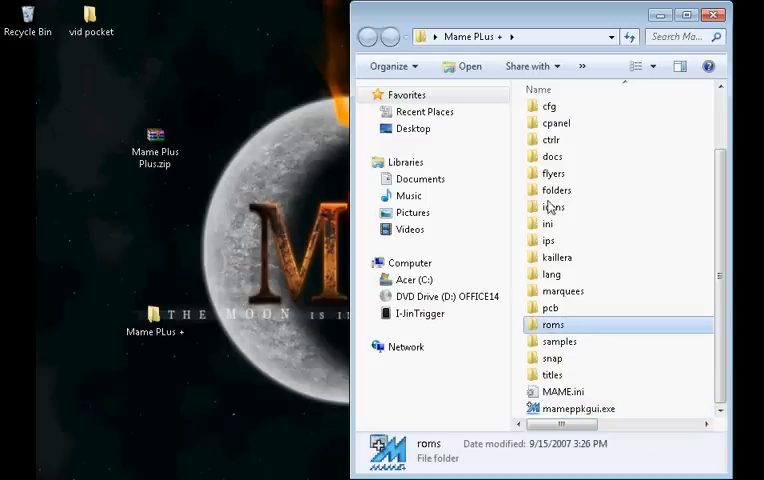
# Step: Verify mvsc.zip and mvscu.zip both sit in the roms folder, then minimize Explorer
pyautogui.doubleClick(552, 324)
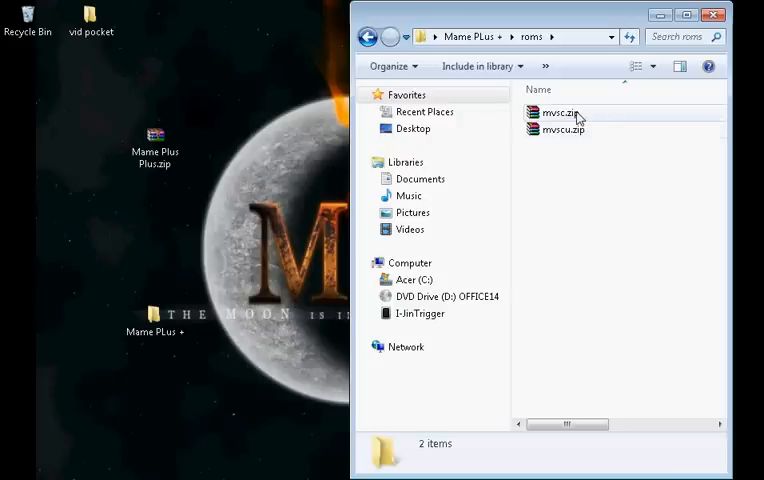
pyautogui.moveTo(590, 120)
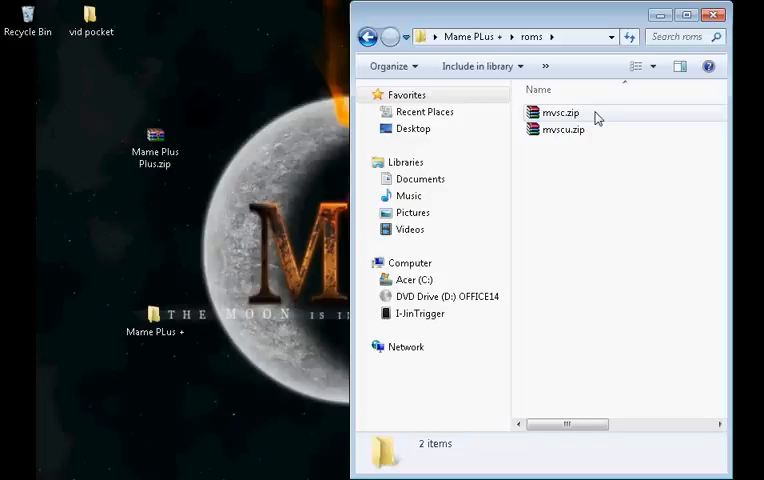
pyautogui.click(562, 128)
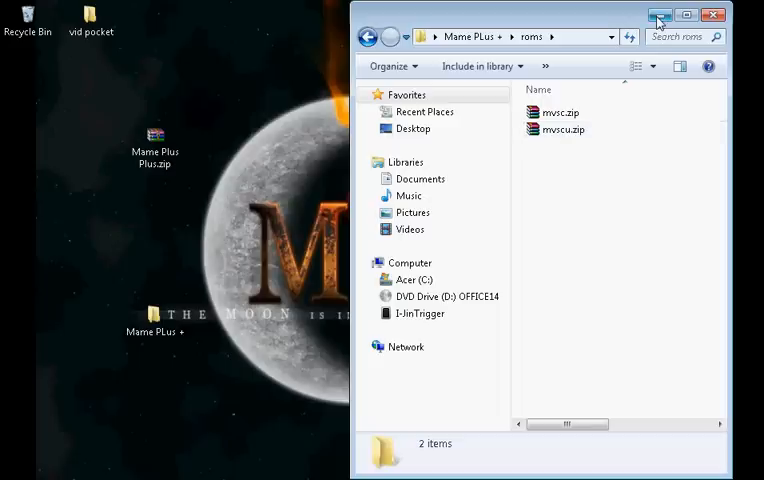
pyautogui.moveTo(658, 16)
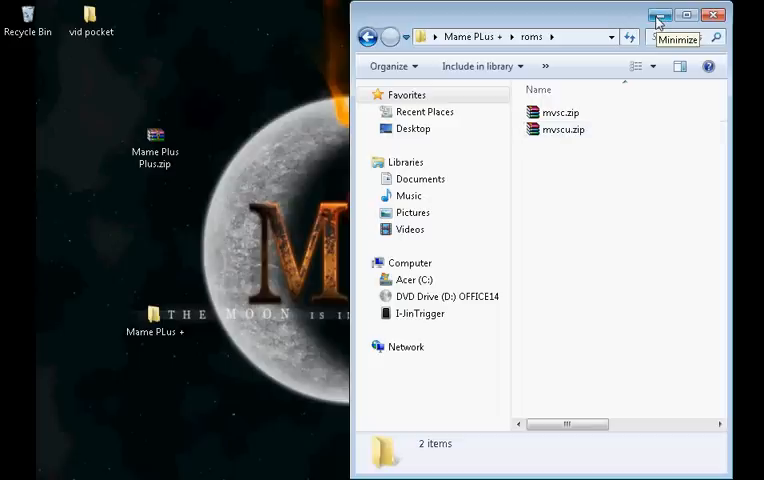
pyautogui.click(656, 14)
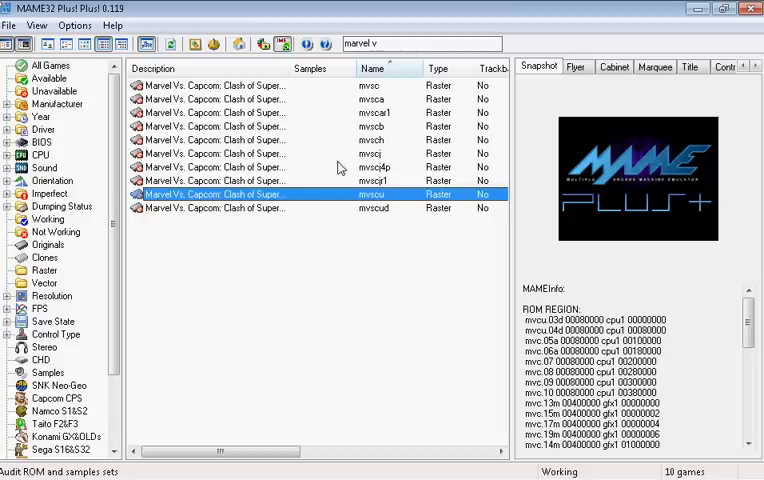
# Step: View the mvsc set's Audit properties and run a fresh ROM audit so Marvel Vs. Capcom starts
pyautogui.rightClick(214, 194)
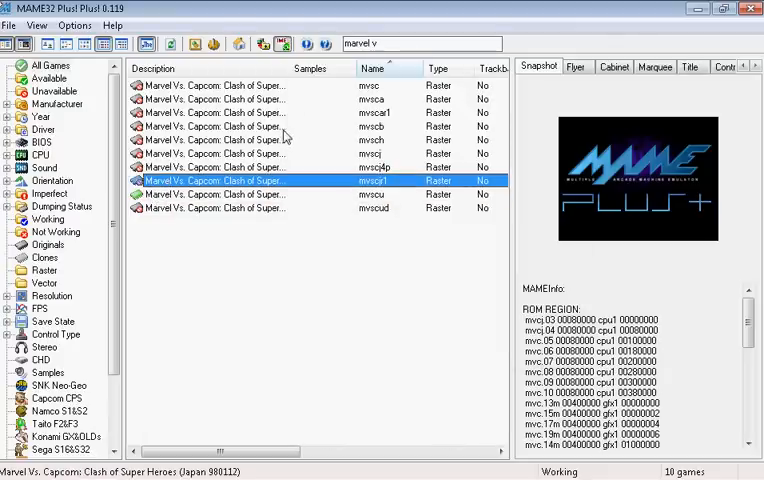
pyautogui.rightClick(214, 84)
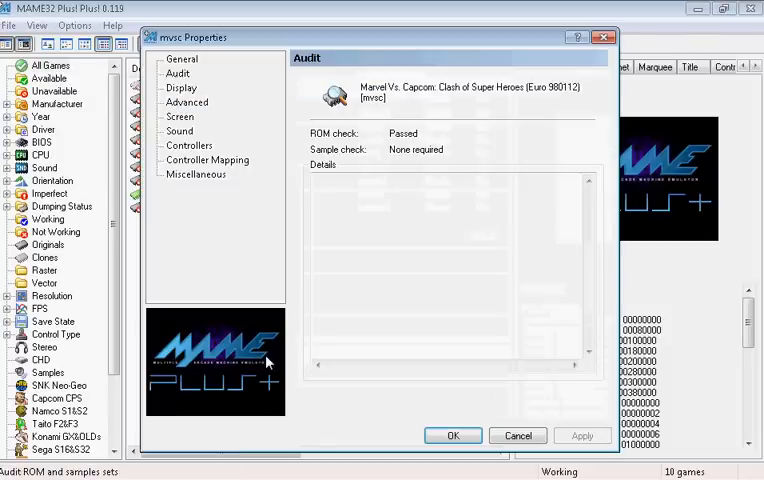
pyautogui.click(452, 436)
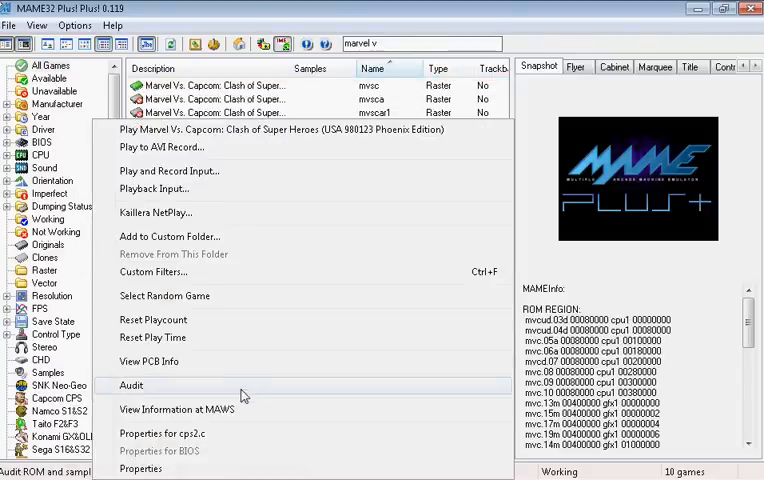
pyautogui.click(132, 384)
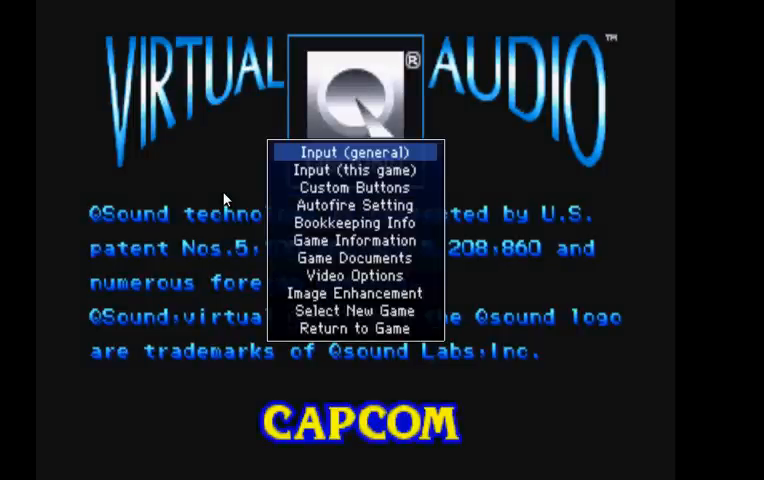
# Step: Move down the in-game options menu to the Custom Buttons entry
pyautogui.press('Down')
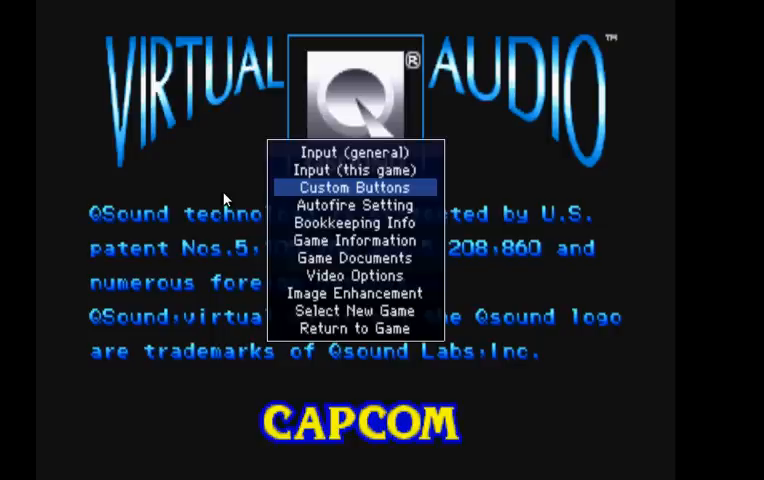
pyautogui.press('Down')
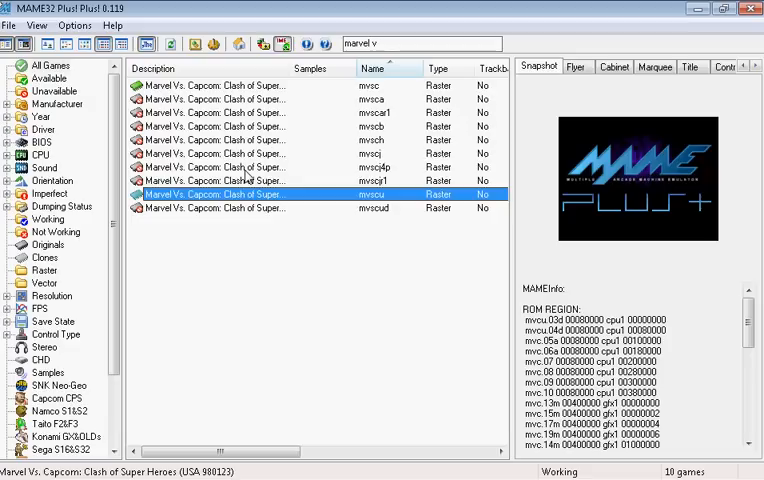
pyautogui.moveTo(360, 176)
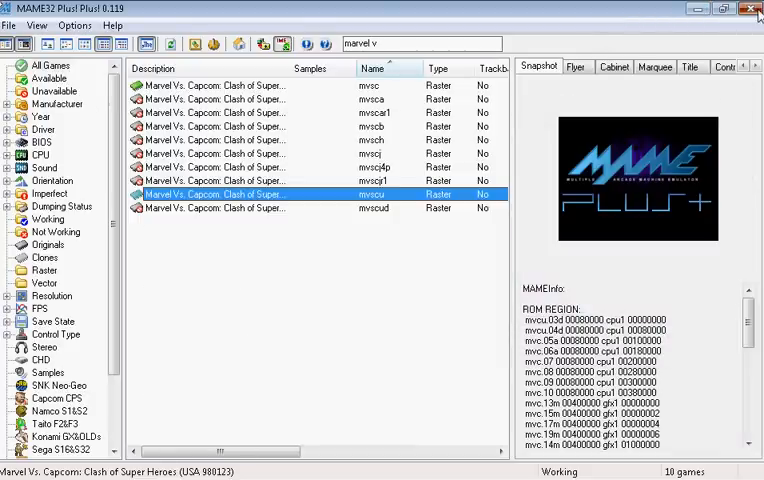
# Step: Exit MAME32 Plus! Plus! and return to the desktop
pyautogui.click(752, 8)
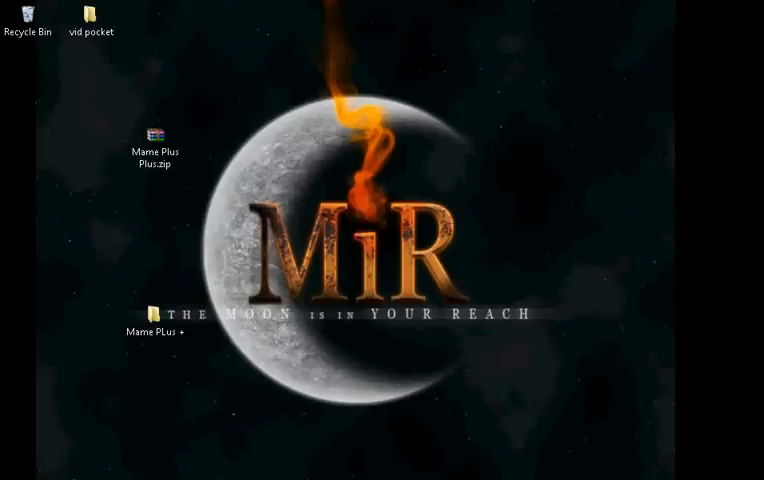